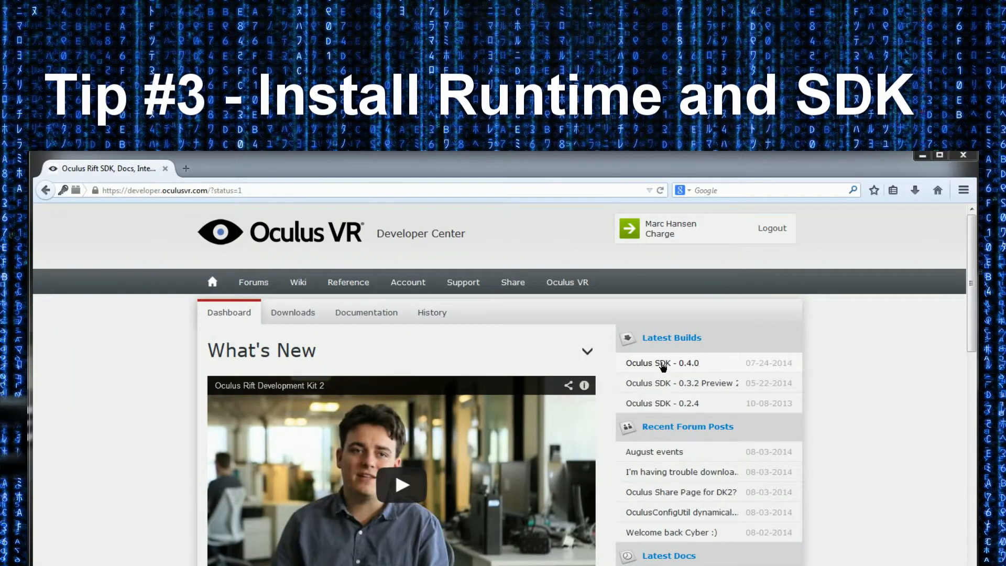
Open the Oculus SDK 0.4.0 build and go to its downloads listing
left_click(661, 363)
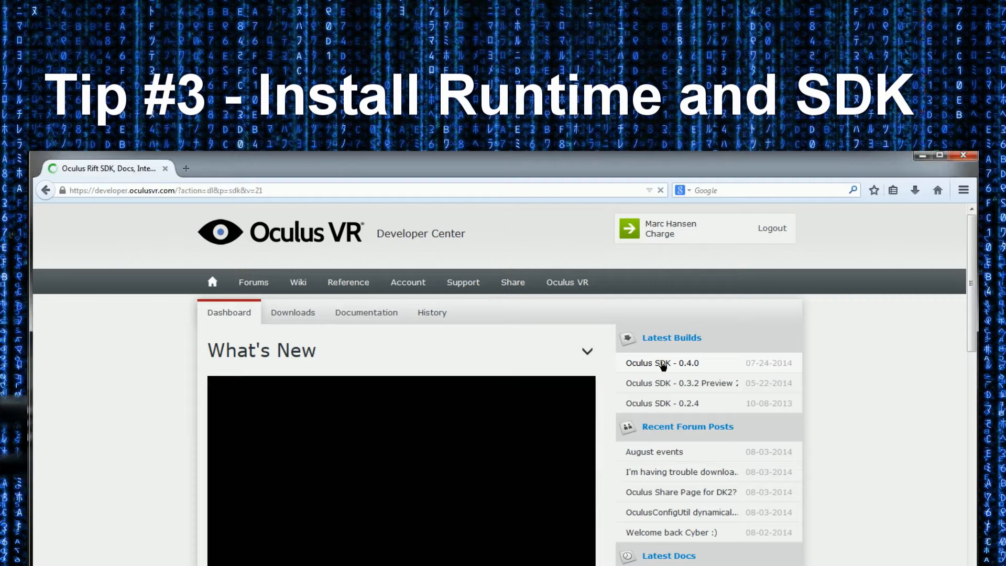
left_click(292, 312)
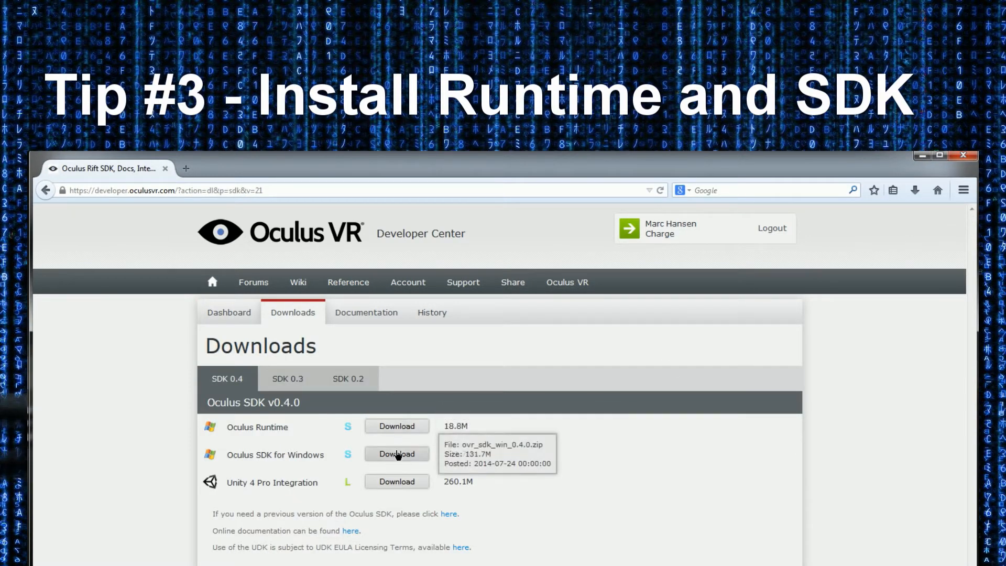
mouse_move(397, 481)
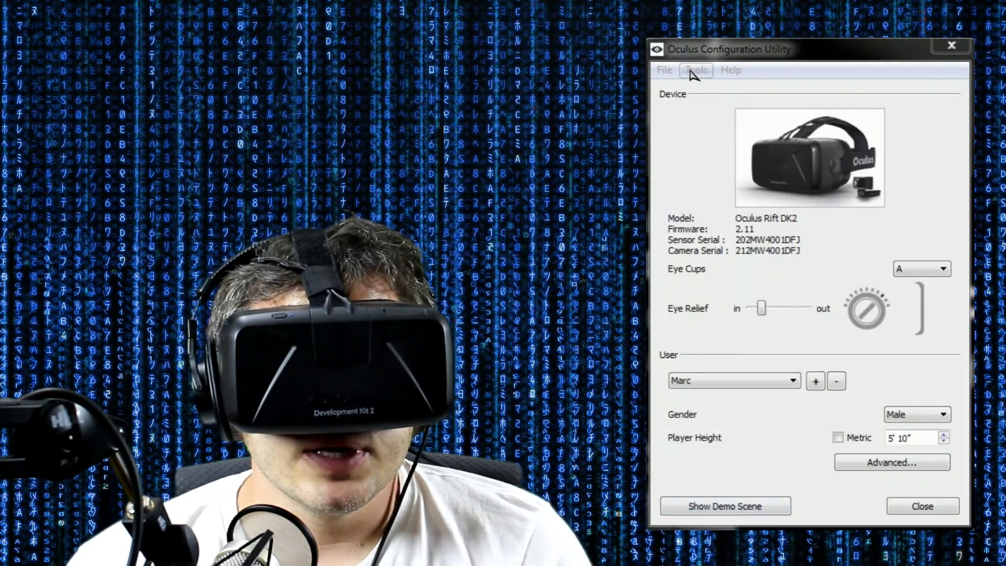
Choose Update Firmware from the utility's Tools menu to load DK2 firmware
left_click(695, 69)
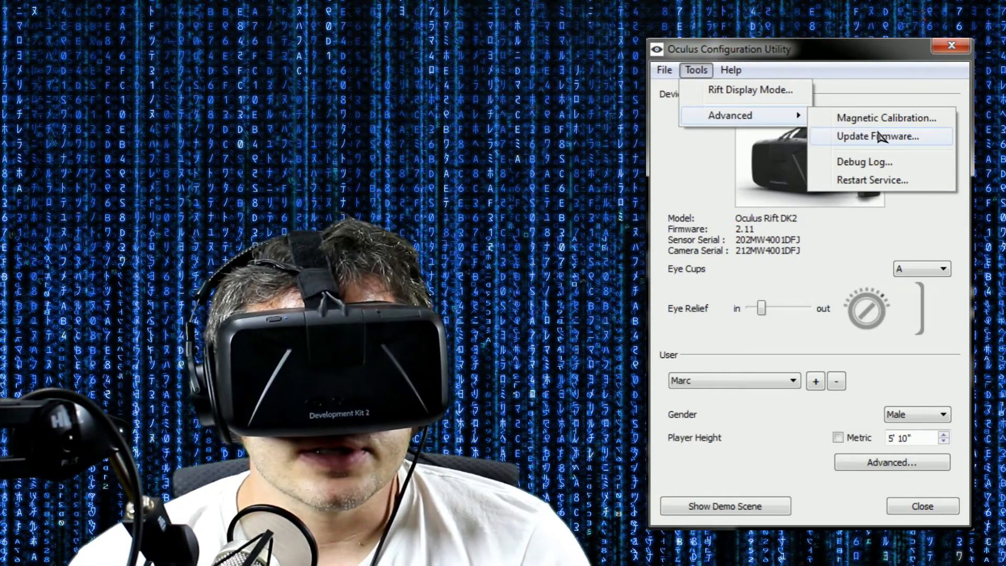
left_click(873, 136)
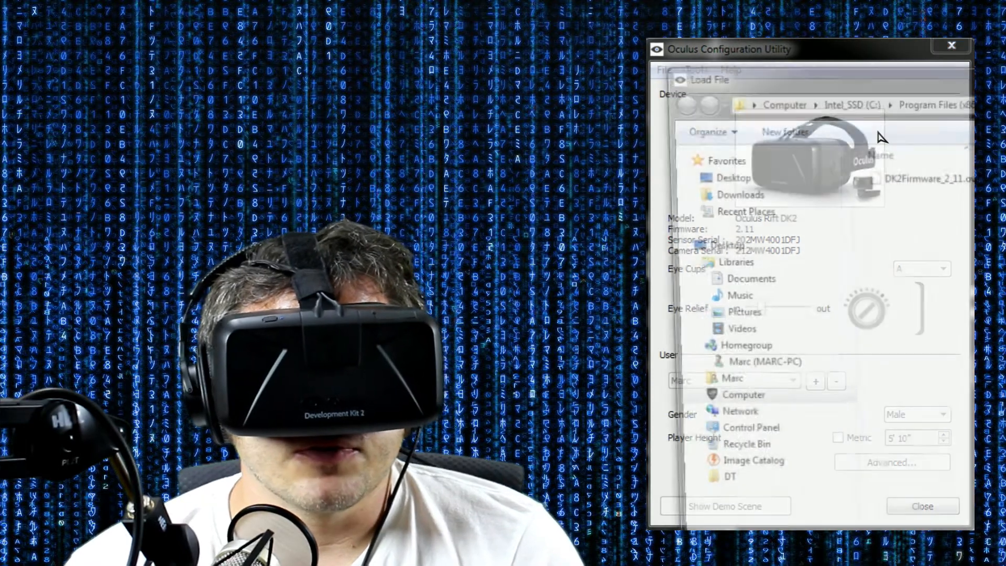